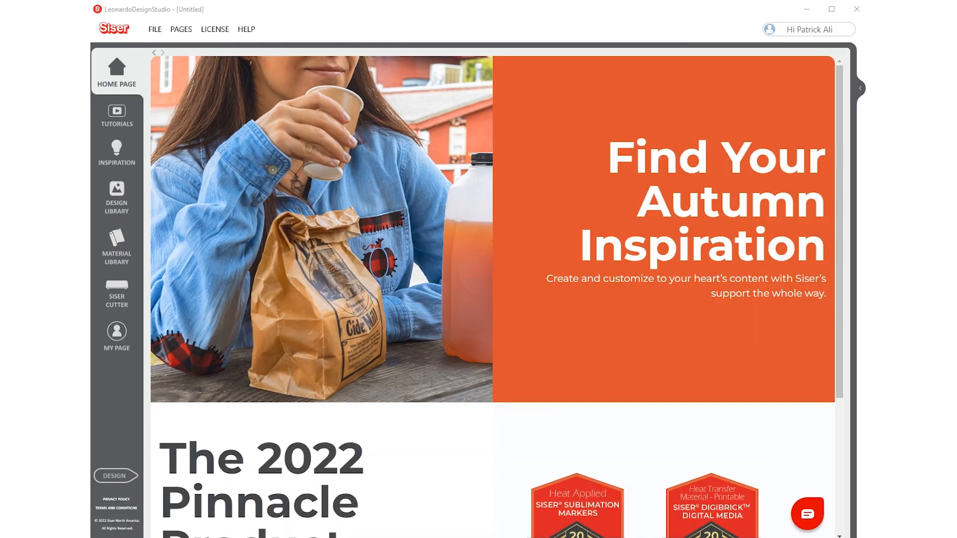
mouse_move(139, 435)
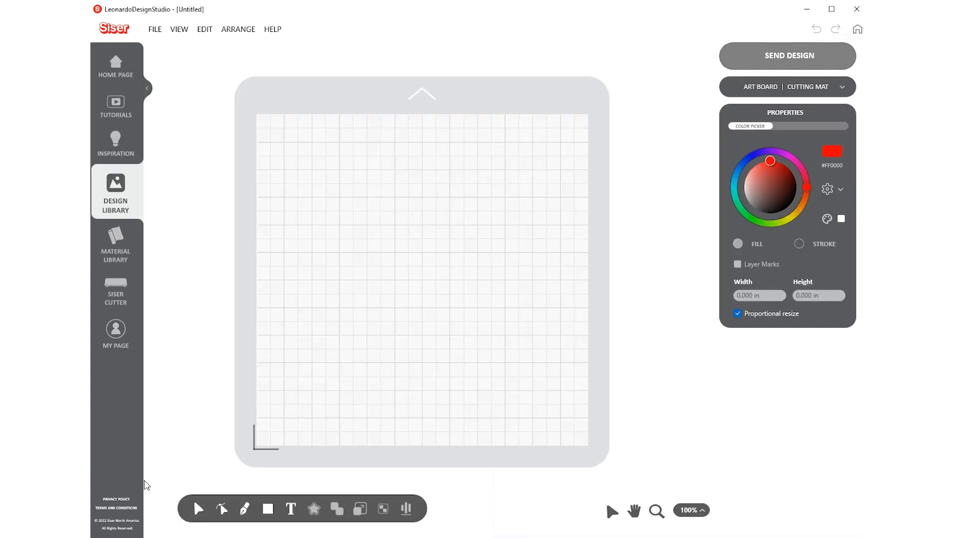
Collapse the sidebar and start importing the Scary Pumpkin PNG from the Desktop
left_click(146, 89)
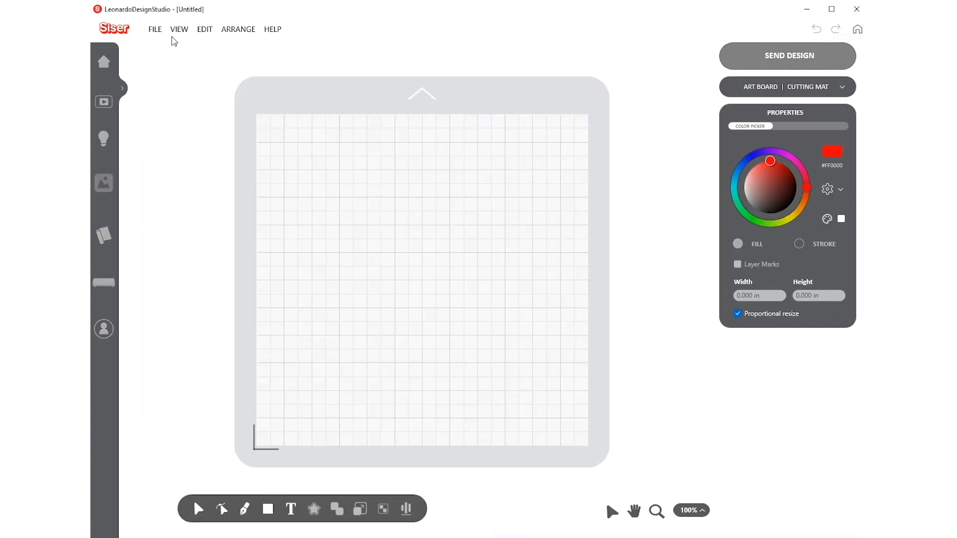
left_click(155, 29)
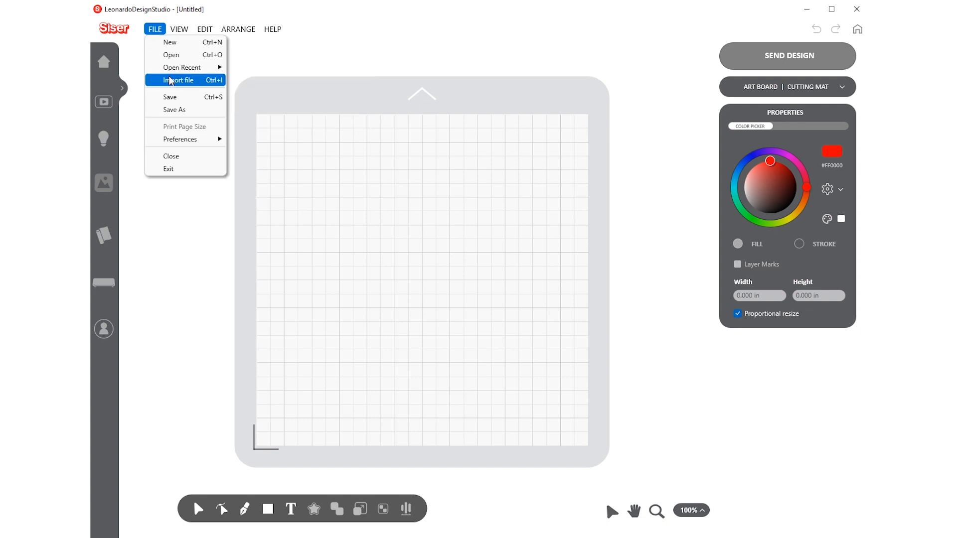
left_click(177, 80)
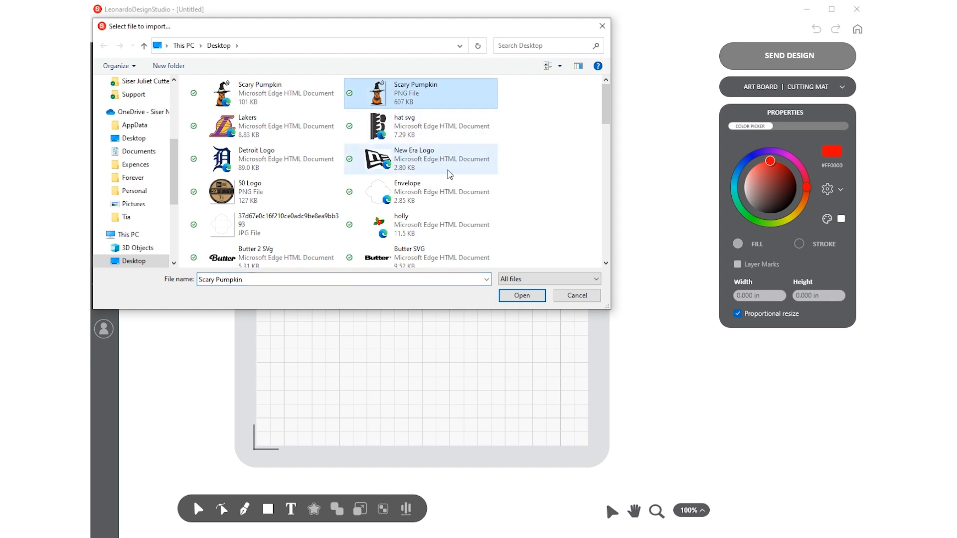
Import the PNG, briefly toggling the Select Color Range and Drawing tools masking options
left_click(522, 296)
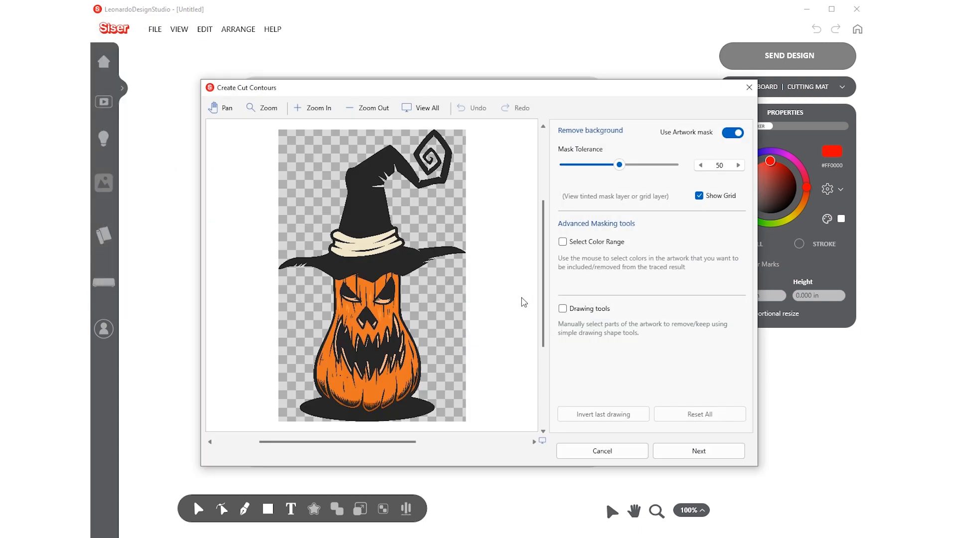
mouse_move(691, 245)
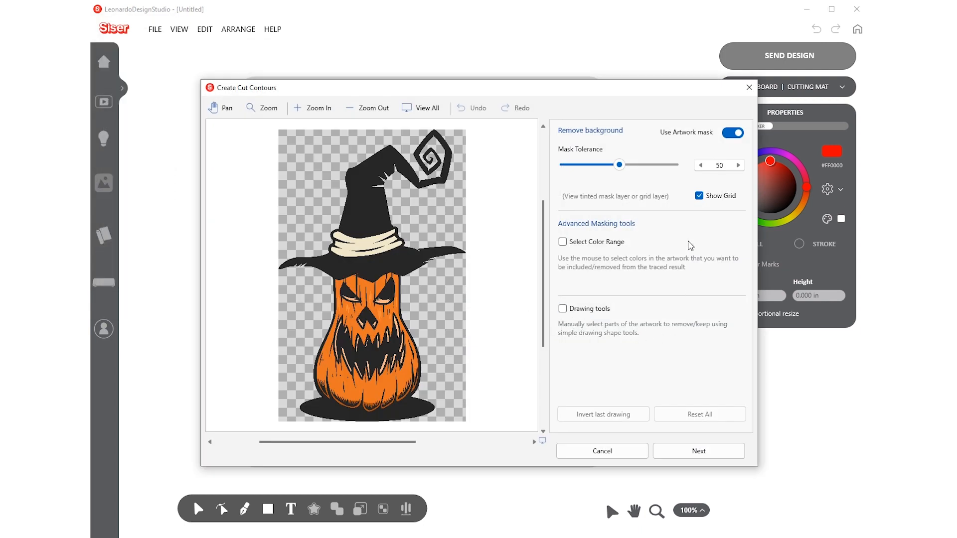
mouse_move(622, 187)
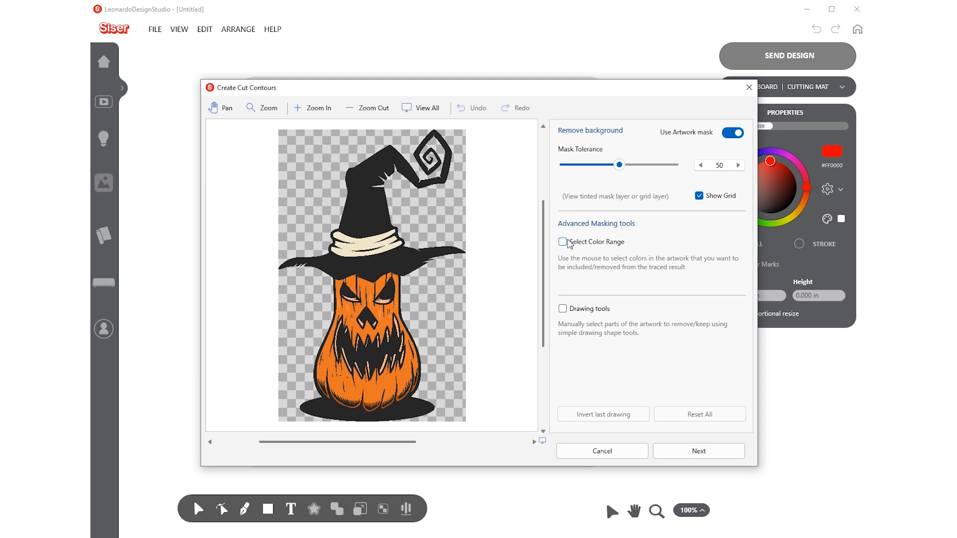
left_click(563, 241)
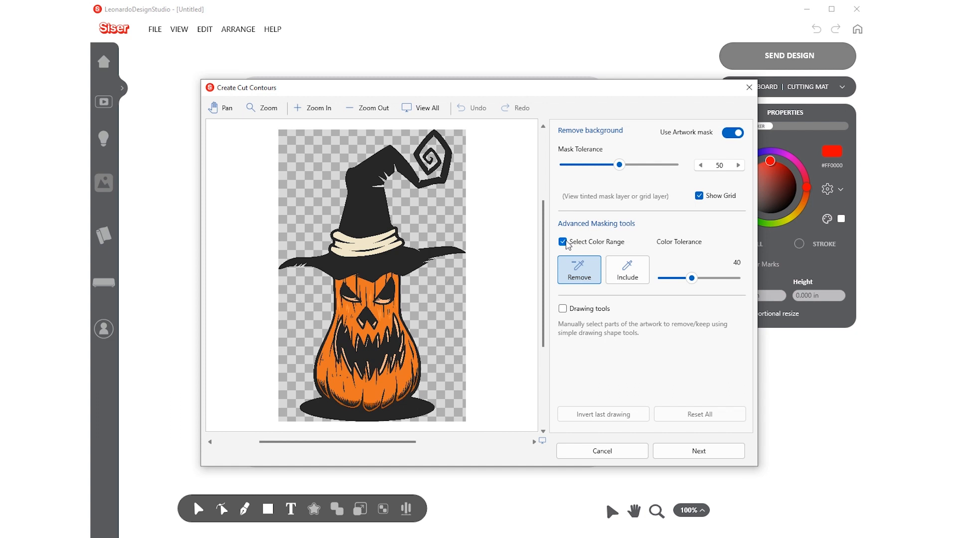
left_click(563, 242)
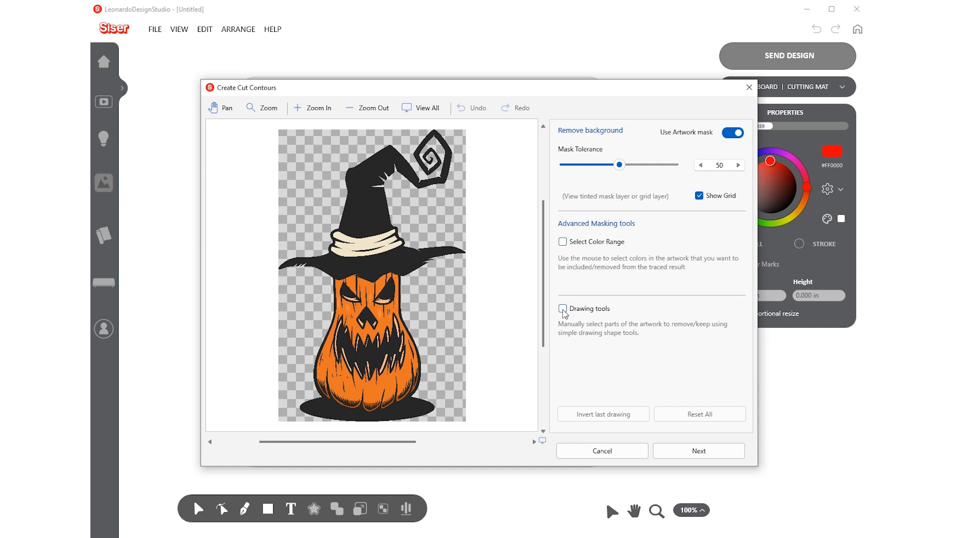
left_click(562, 309)
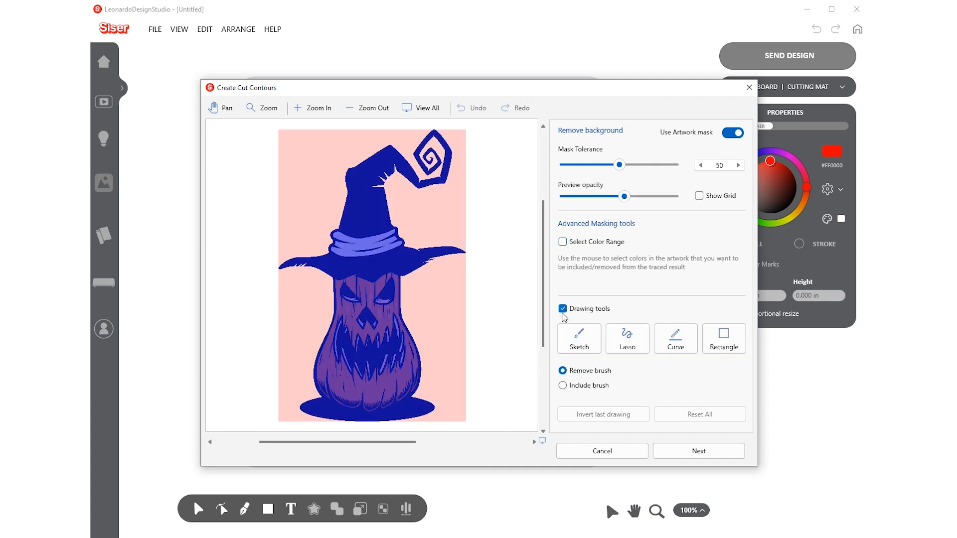
mouse_move(706, 367)
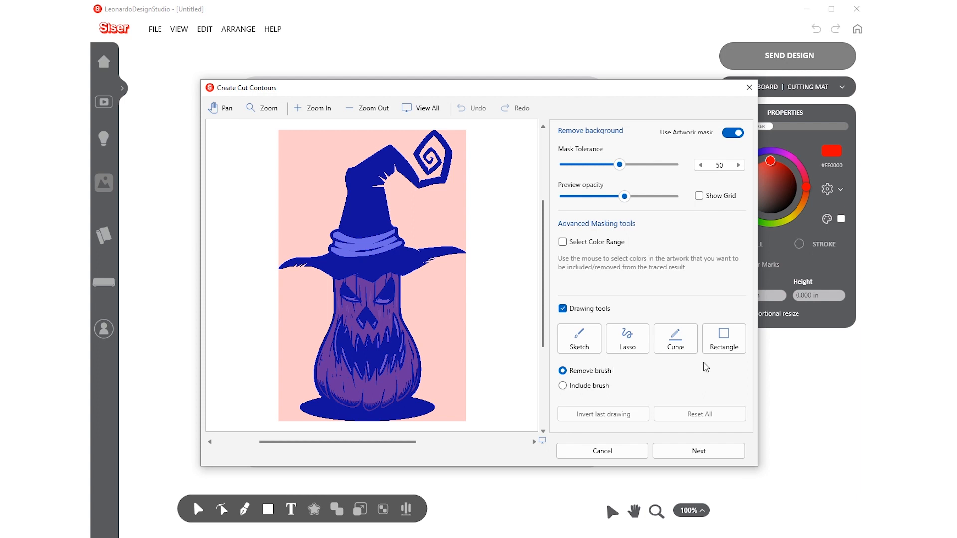
mouse_move(715, 303)
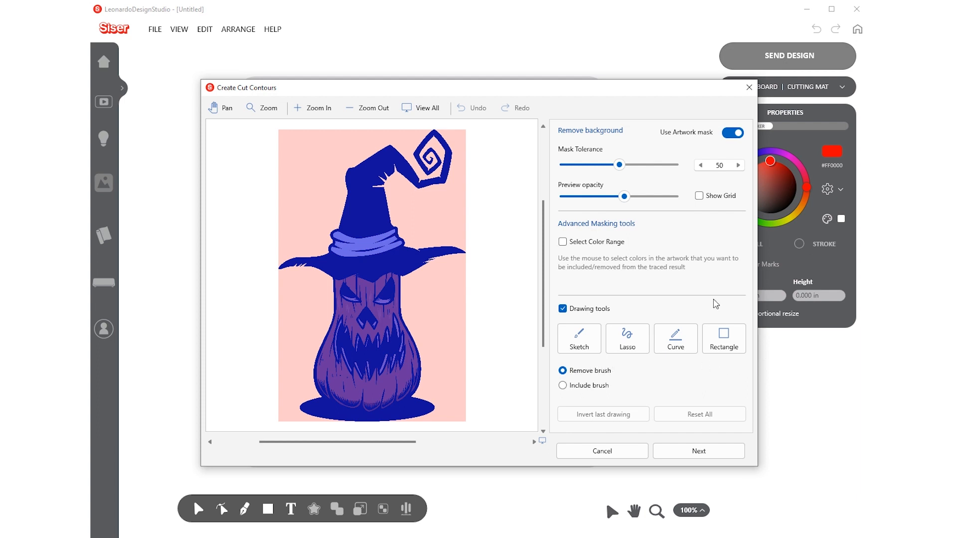
left_click(562, 309)
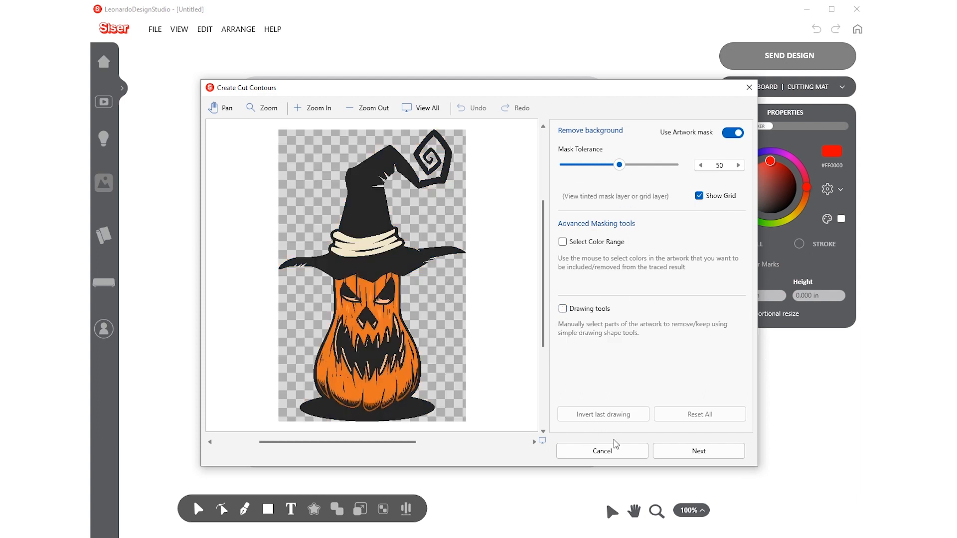
Trace the pumpkin contours with Smoothing 60 and minimum contour area 25
left_click(699, 451)
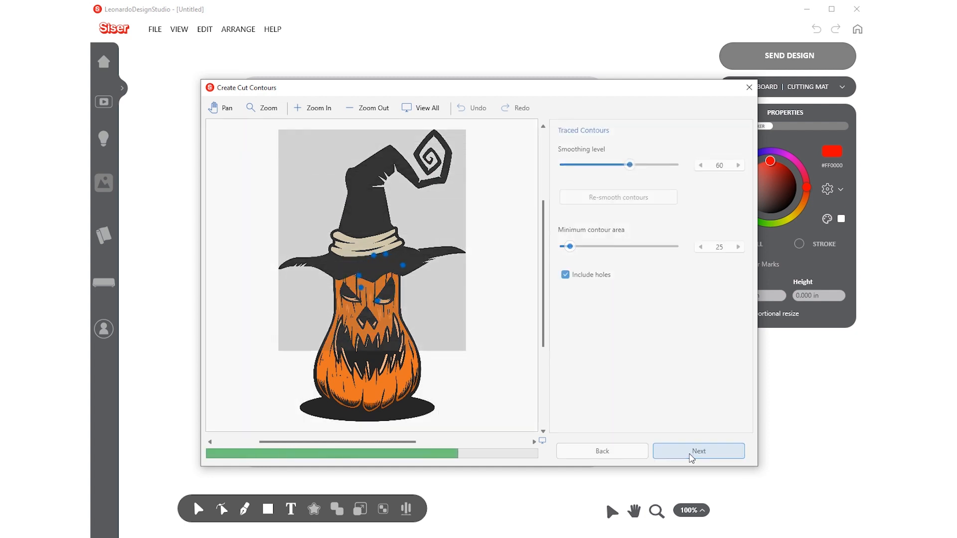
left_click(698, 451)
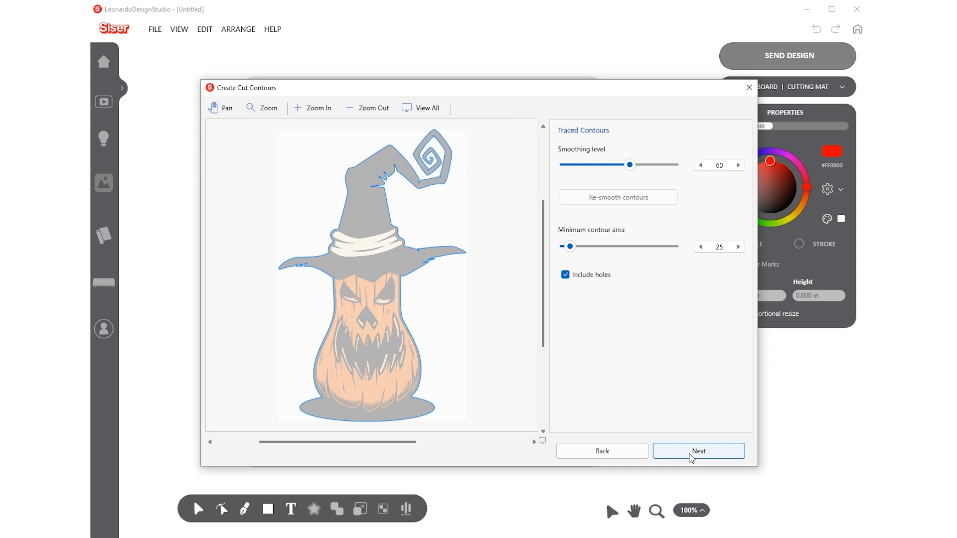
left_click(699, 451)
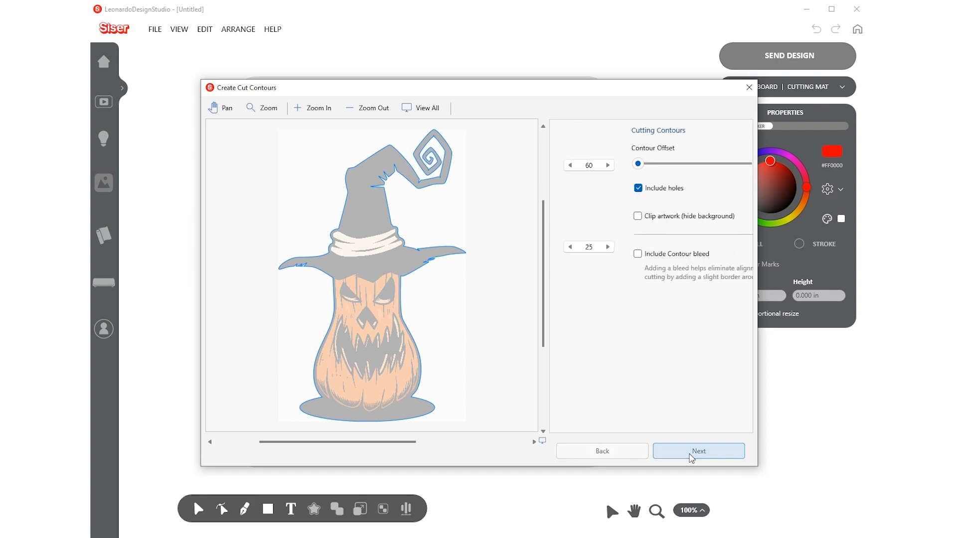
Set the cut Contour Offset slider to 0
left_click(698, 451)
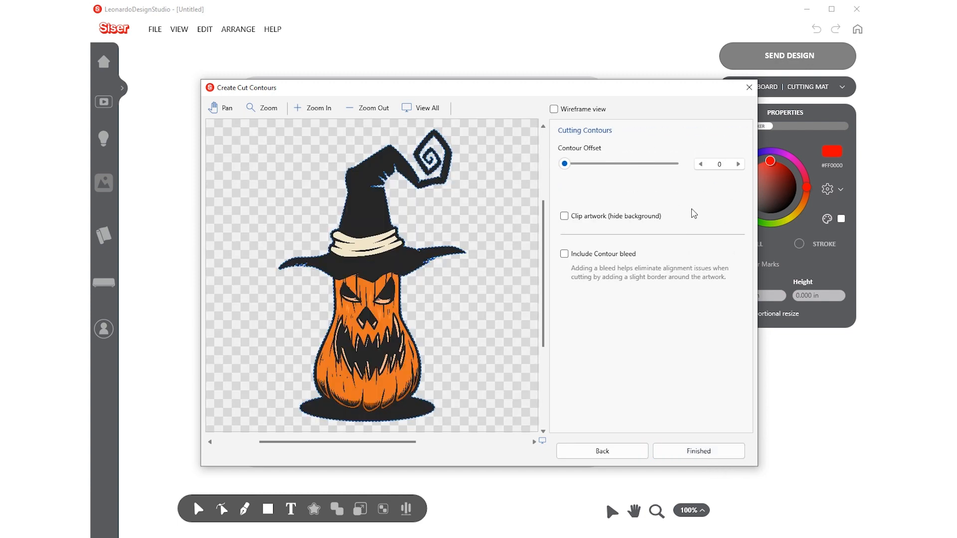
left_click_drag(563, 163, 569, 163)
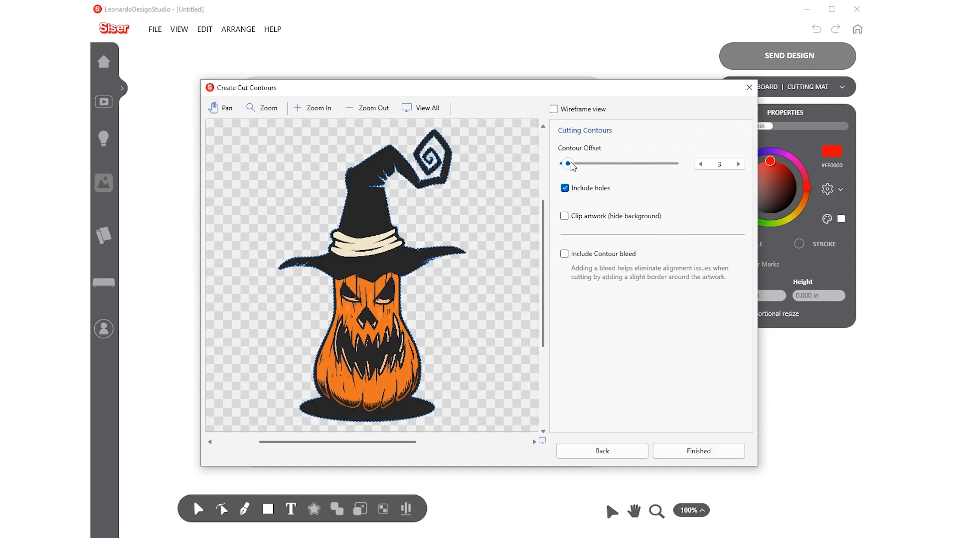
left_click_drag(569, 163, 606, 163)
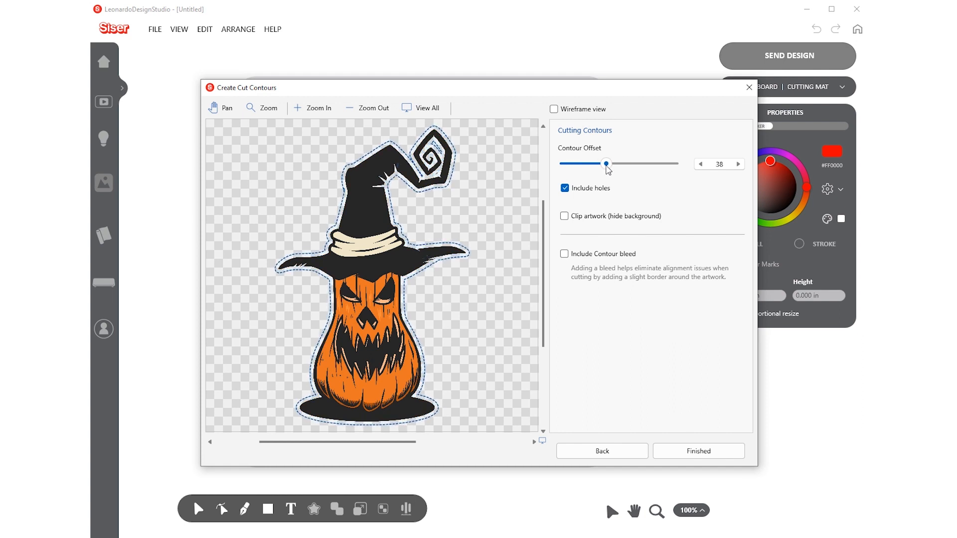
left_click_drag(606, 164, 562, 163)
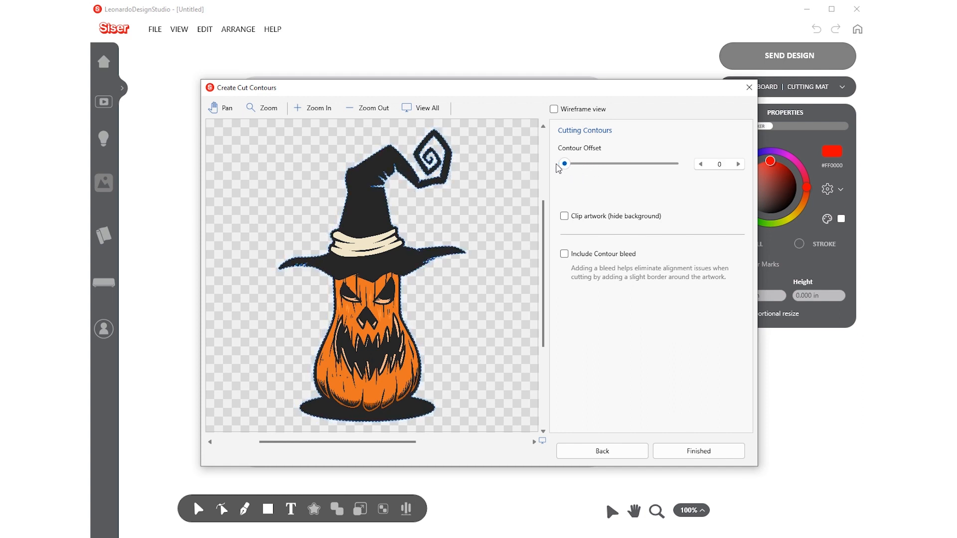
mouse_move(565, 252)
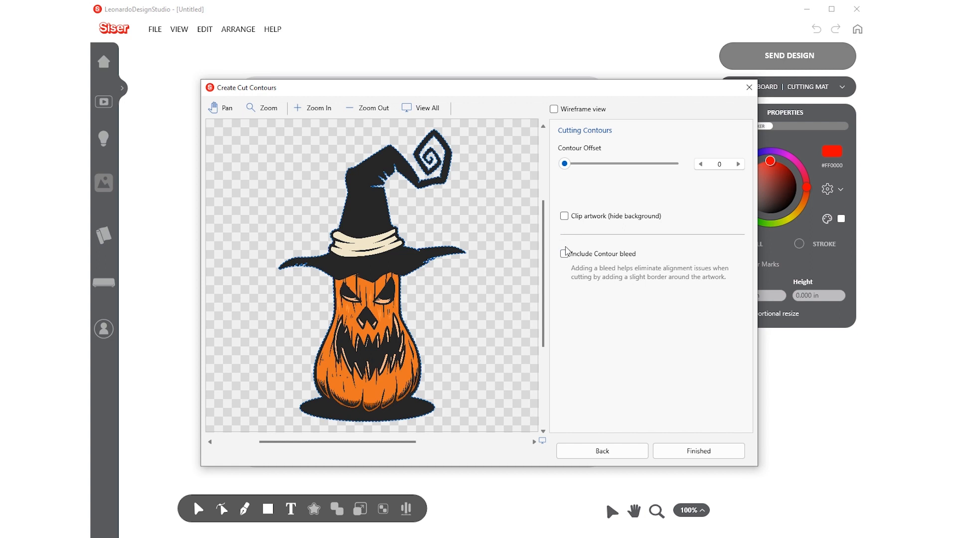
Enable Include Contour bleed and finish creating the cut contours
left_click(564, 254)
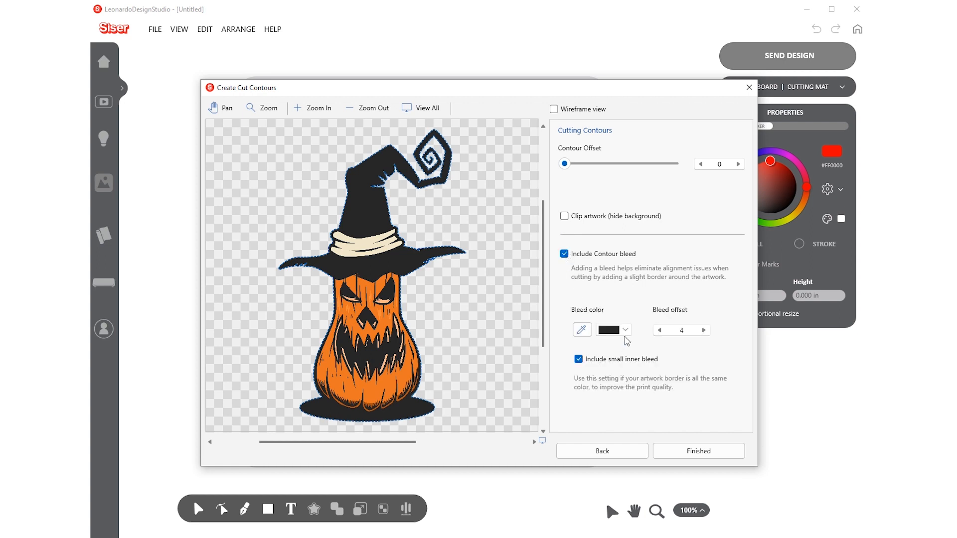
left_click(581, 330)
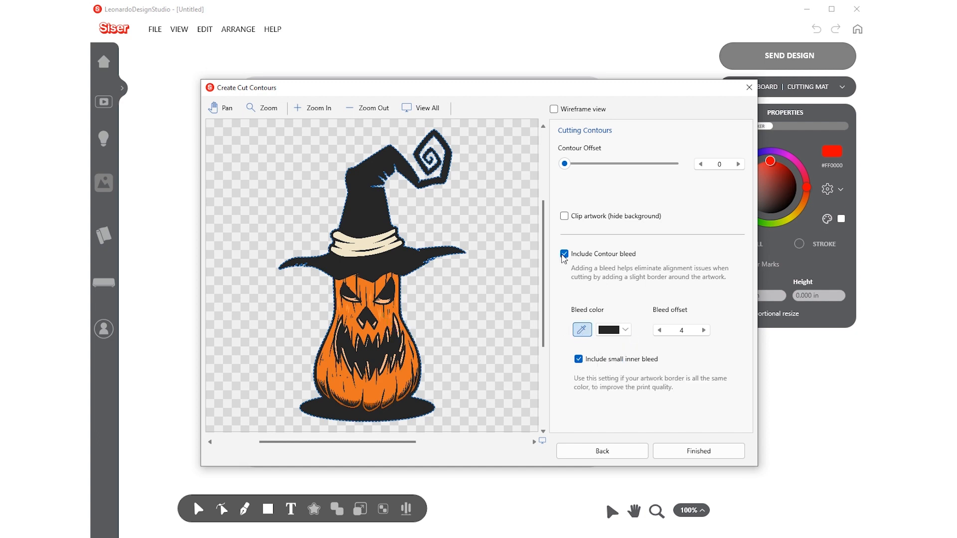
left_click(698, 451)
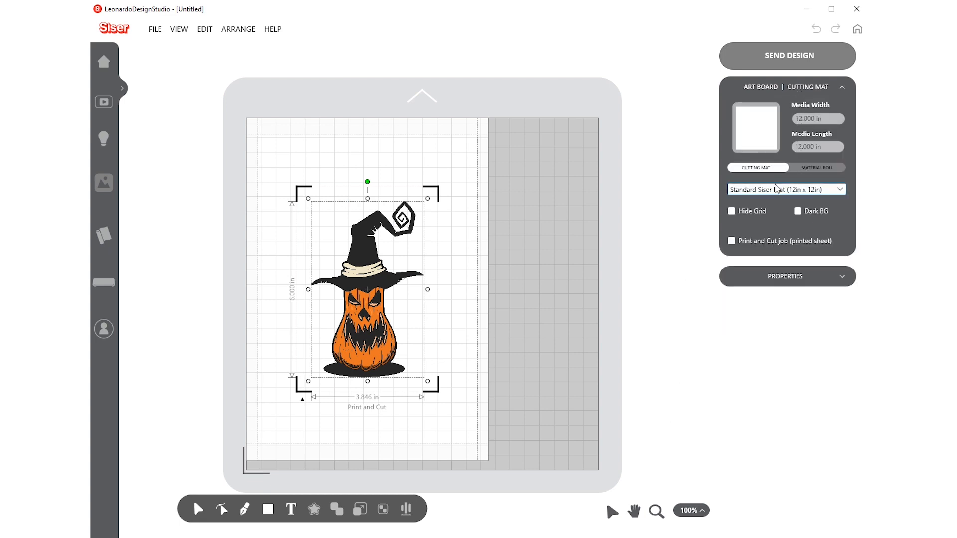
Make it a Print and Cut job on A4 paper with Page Marks enabled
left_click(731, 241)
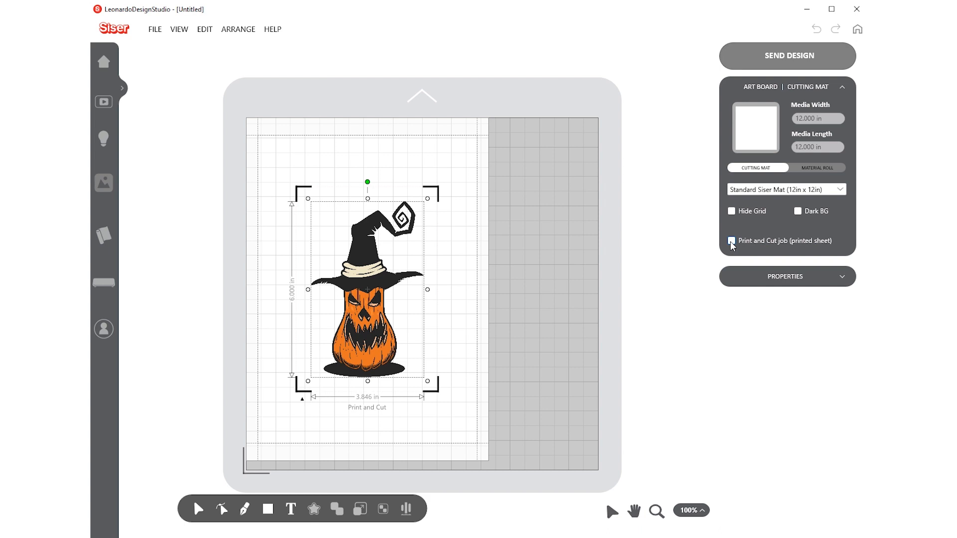
left_click(731, 241)
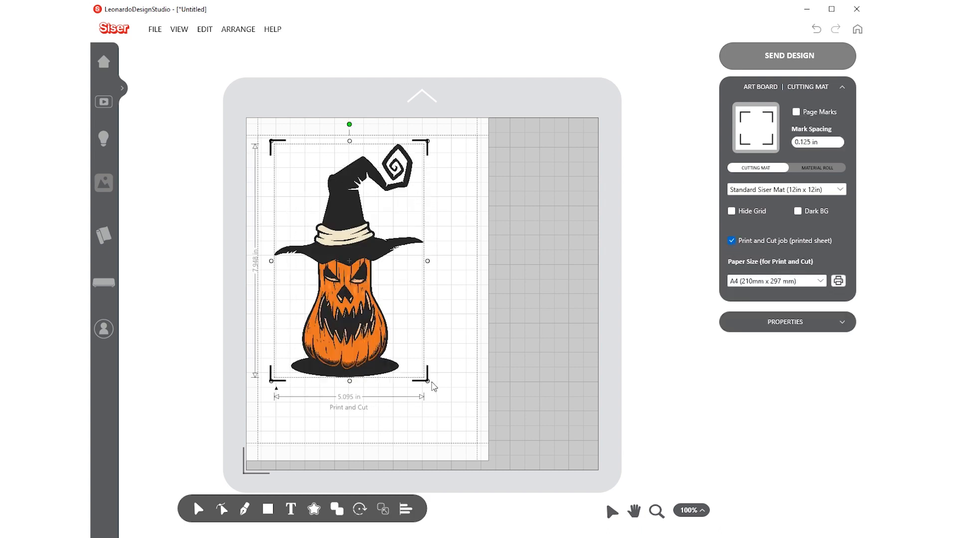
left_click(796, 112)
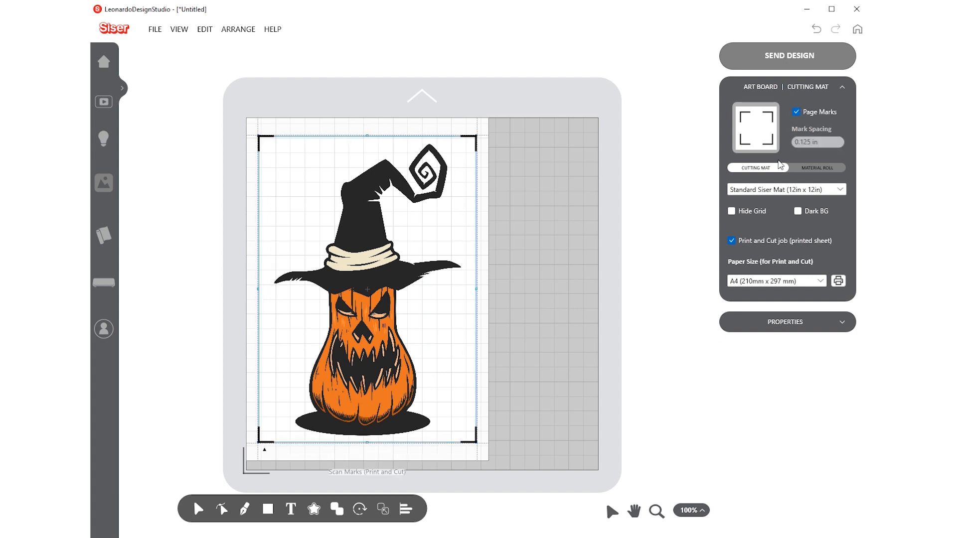
left_click(787, 55)
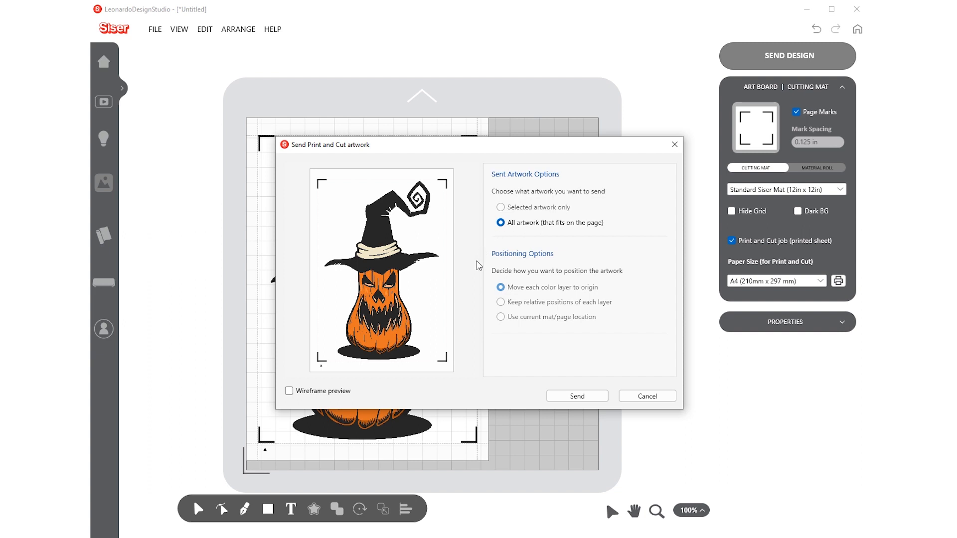
Send all artwork to the printer stage with A4 paper in Page Setup
left_click(576, 396)
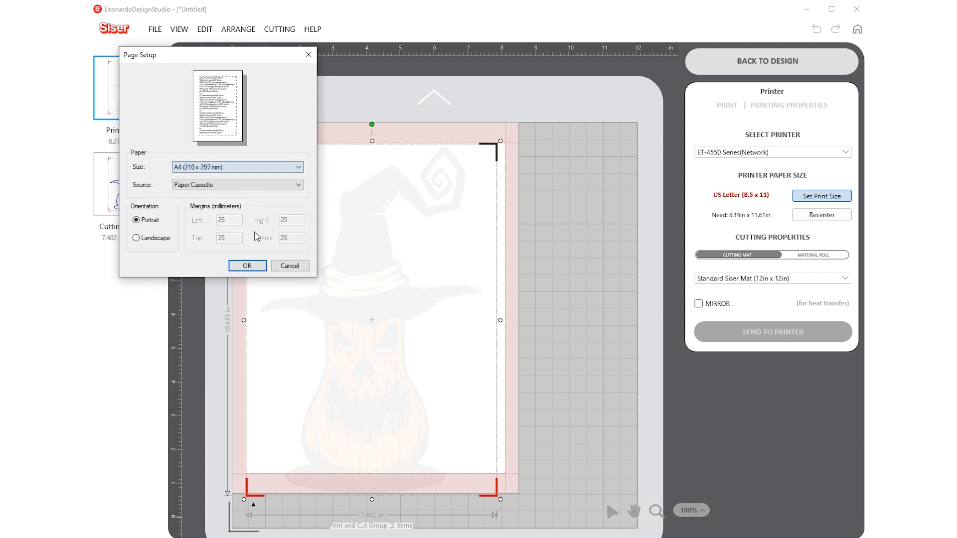
left_click(247, 266)
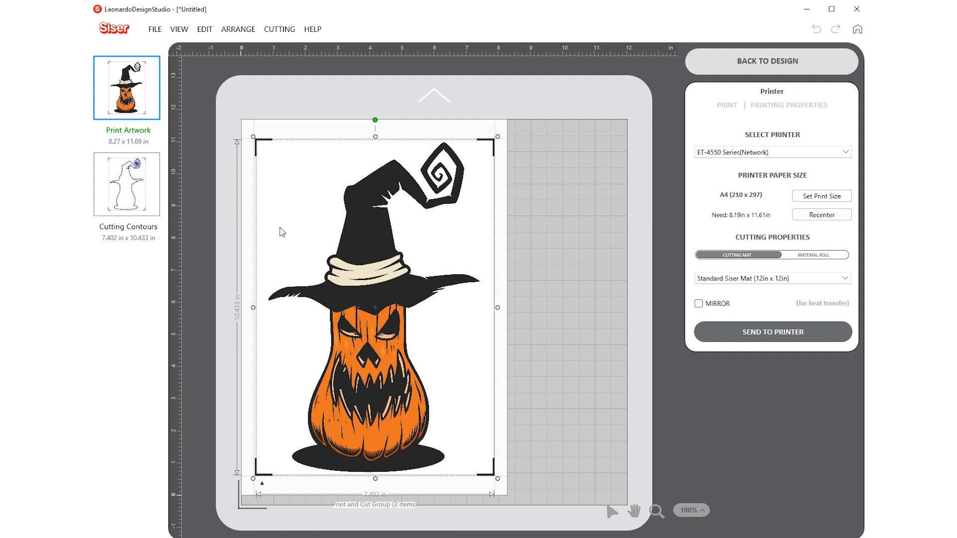
mouse_move(592, 399)
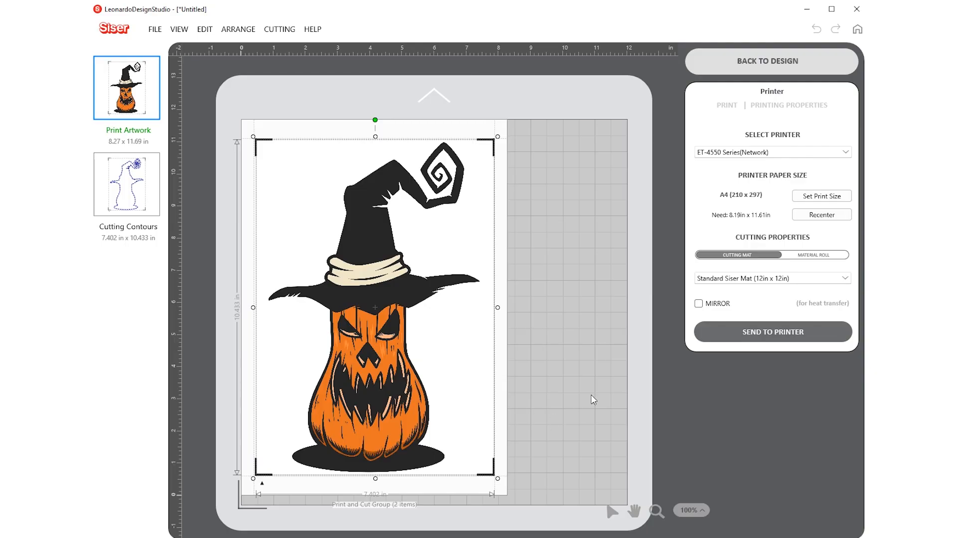
Select the Cutting Contours, keep Use Cutter's Settings on, and send to the Siser Juliet
left_click(126, 184)
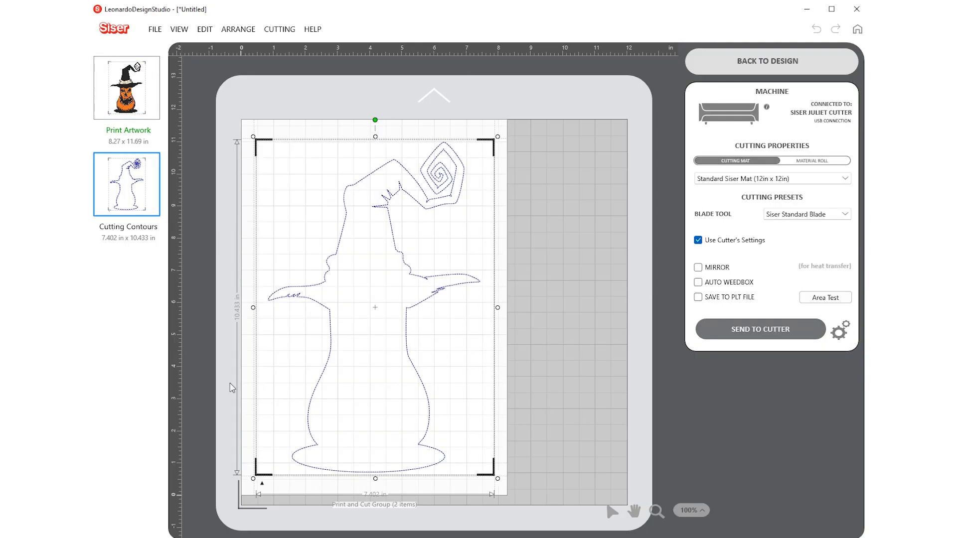
left_click(697, 240)
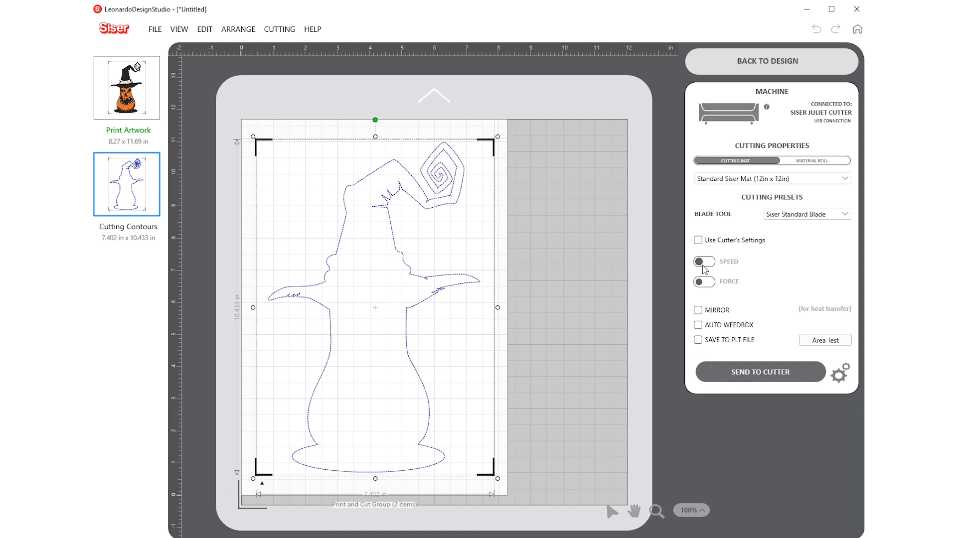
left_click(705, 262)
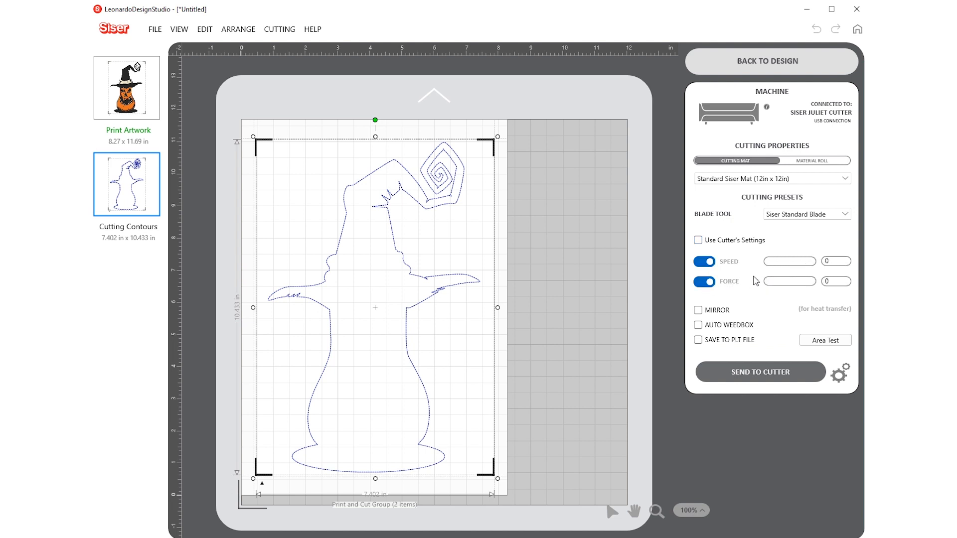
left_click(697, 241)
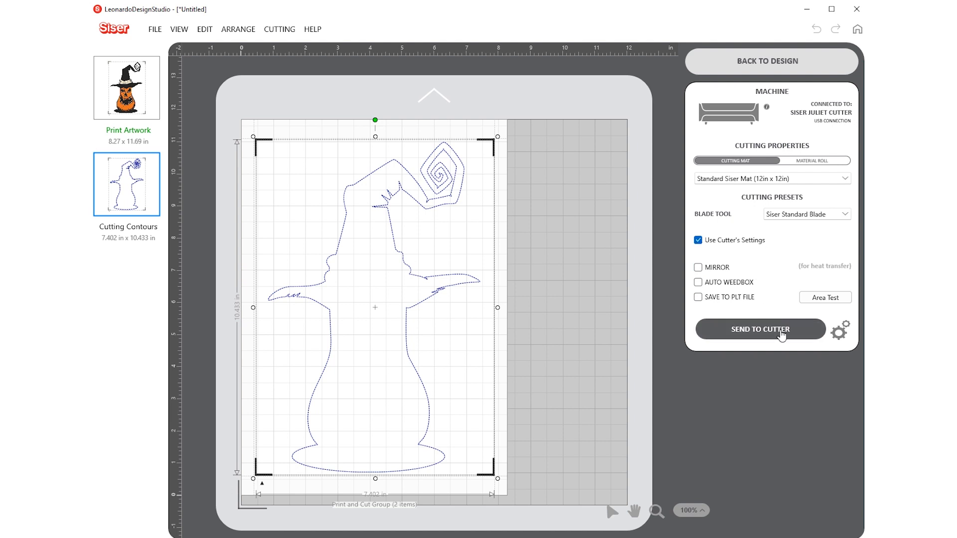
left_click(760, 329)
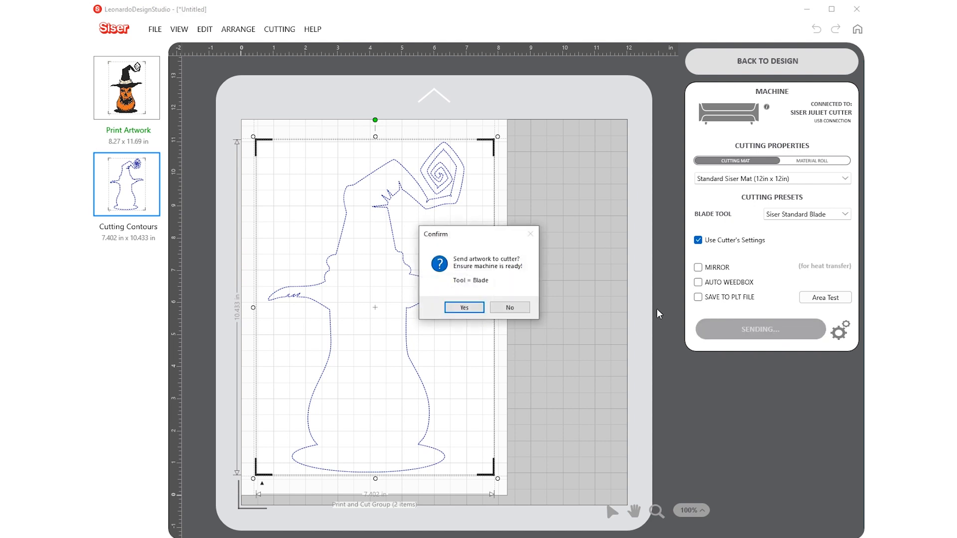